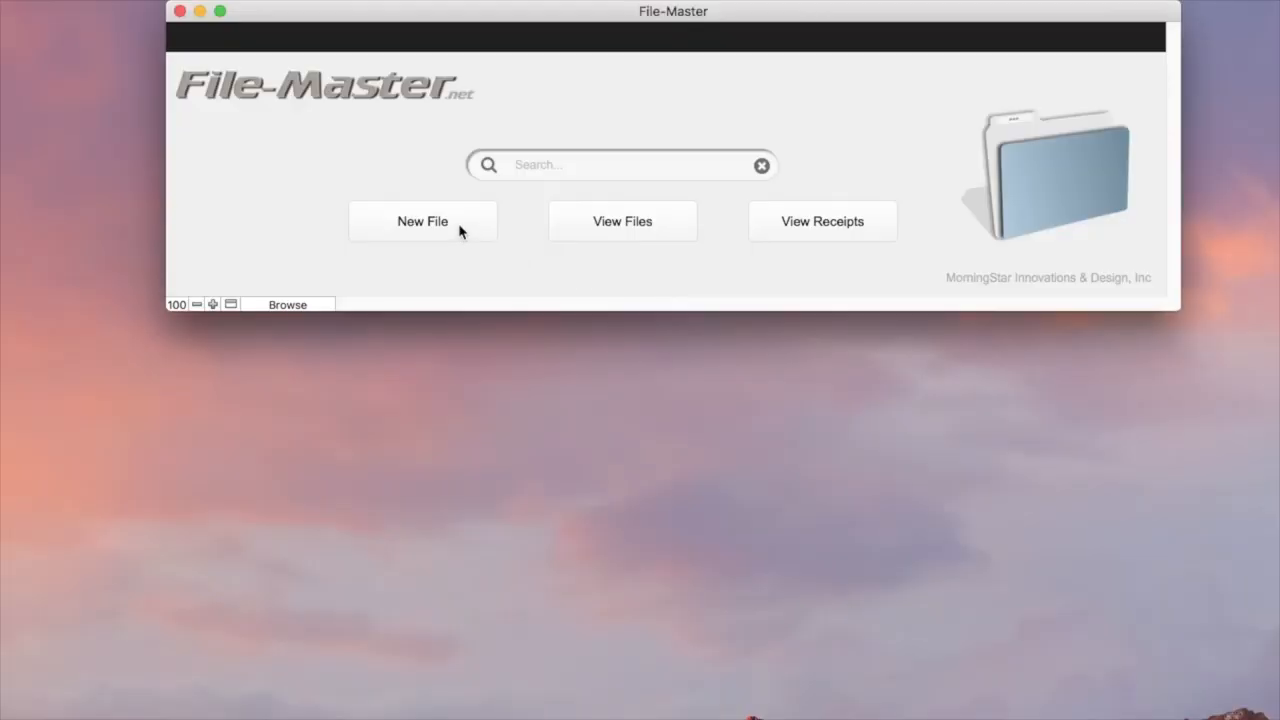
# Start a new blank file record from the home screen.
pyautogui.click(422, 220)
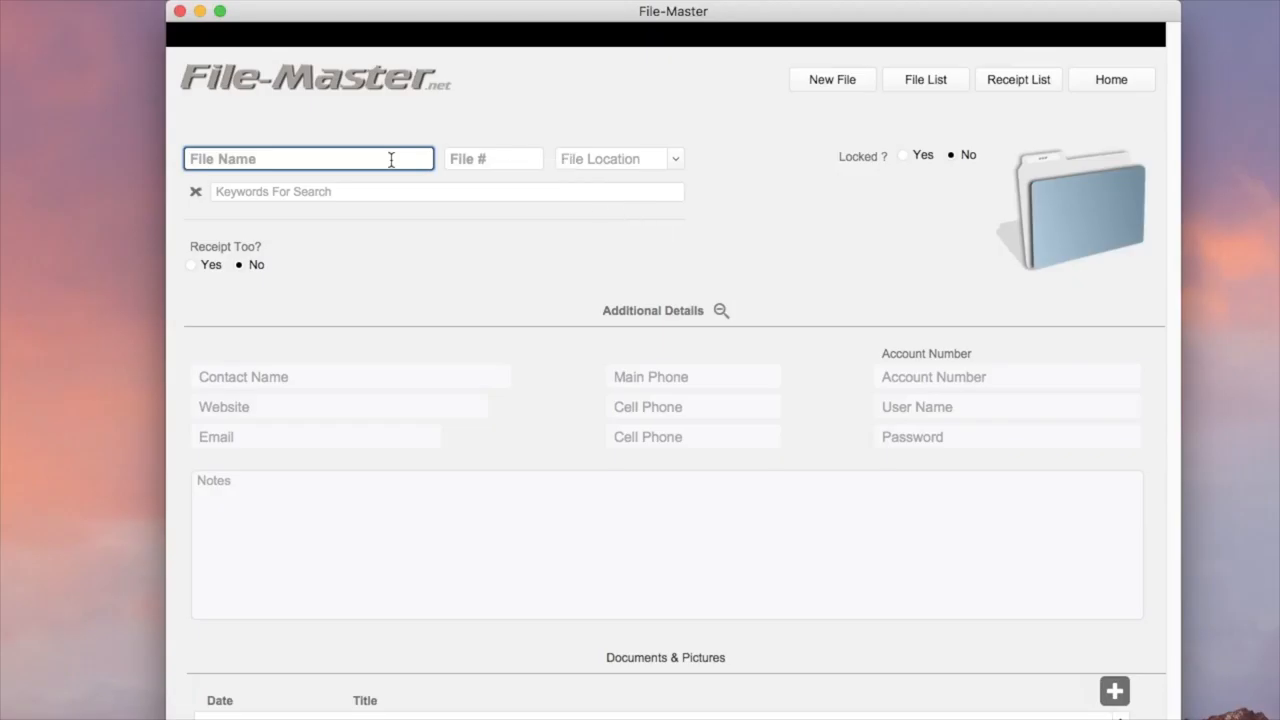
# Enter the file name 'Customer Contract' and file number 6.
pyautogui.write('Customer Contract')
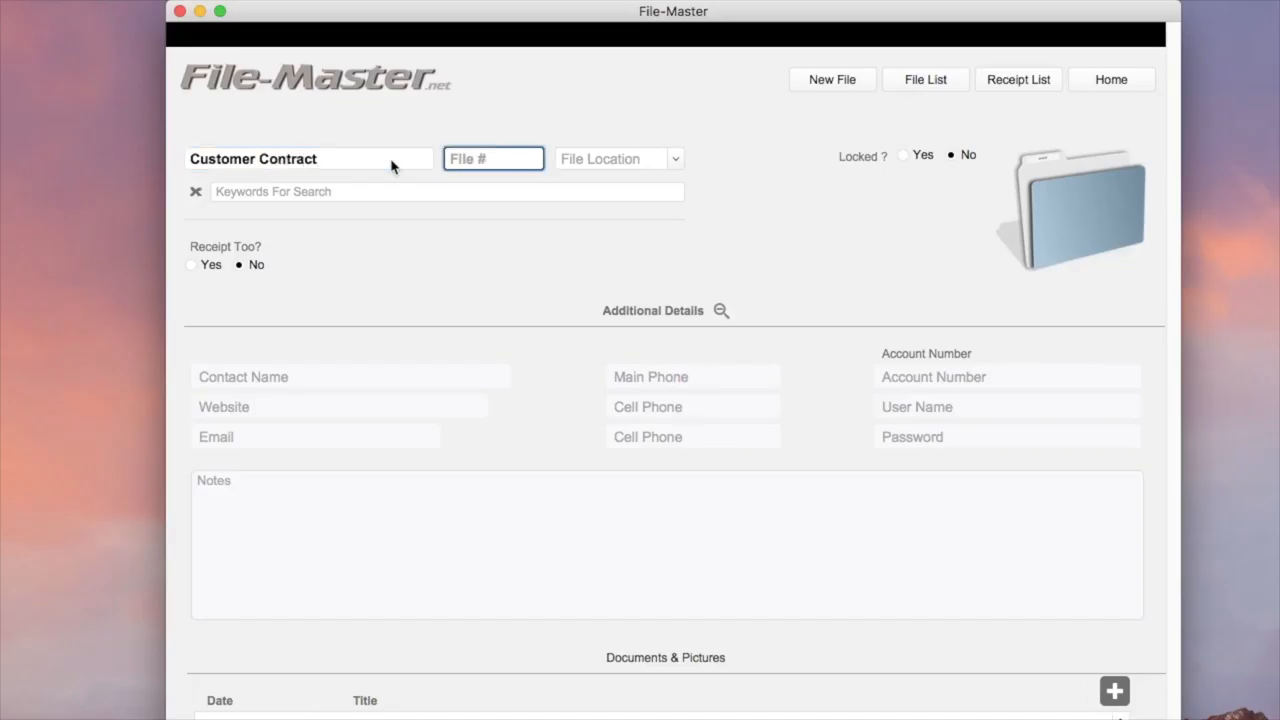
pyautogui.write('6')
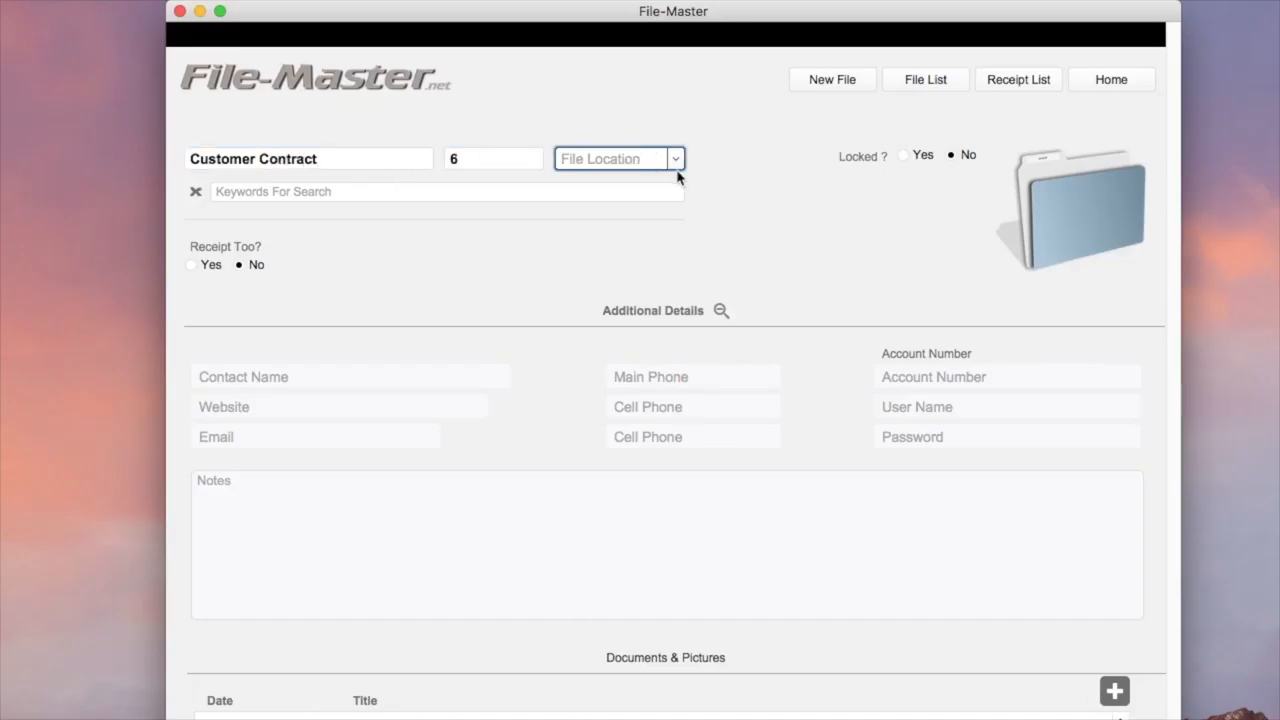
# Add 'My Desk' to the File Location value list and save it.
pyautogui.click(676, 158)
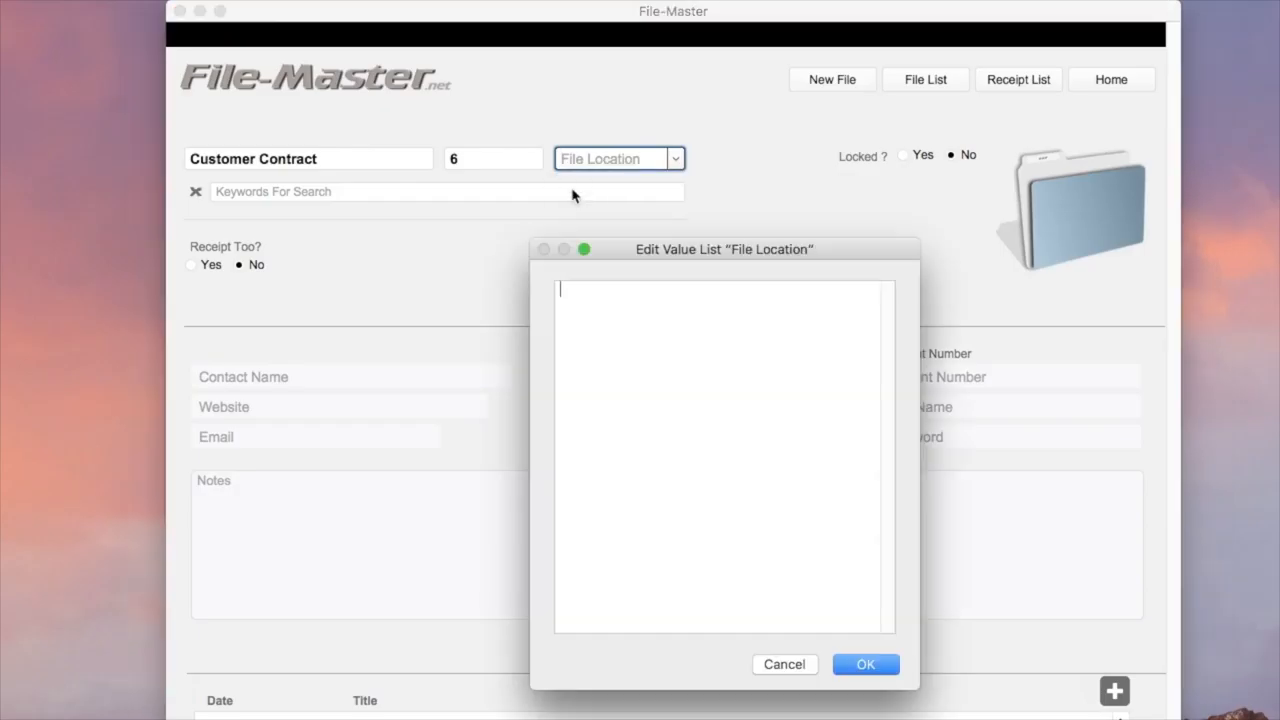
pyautogui.write('My')
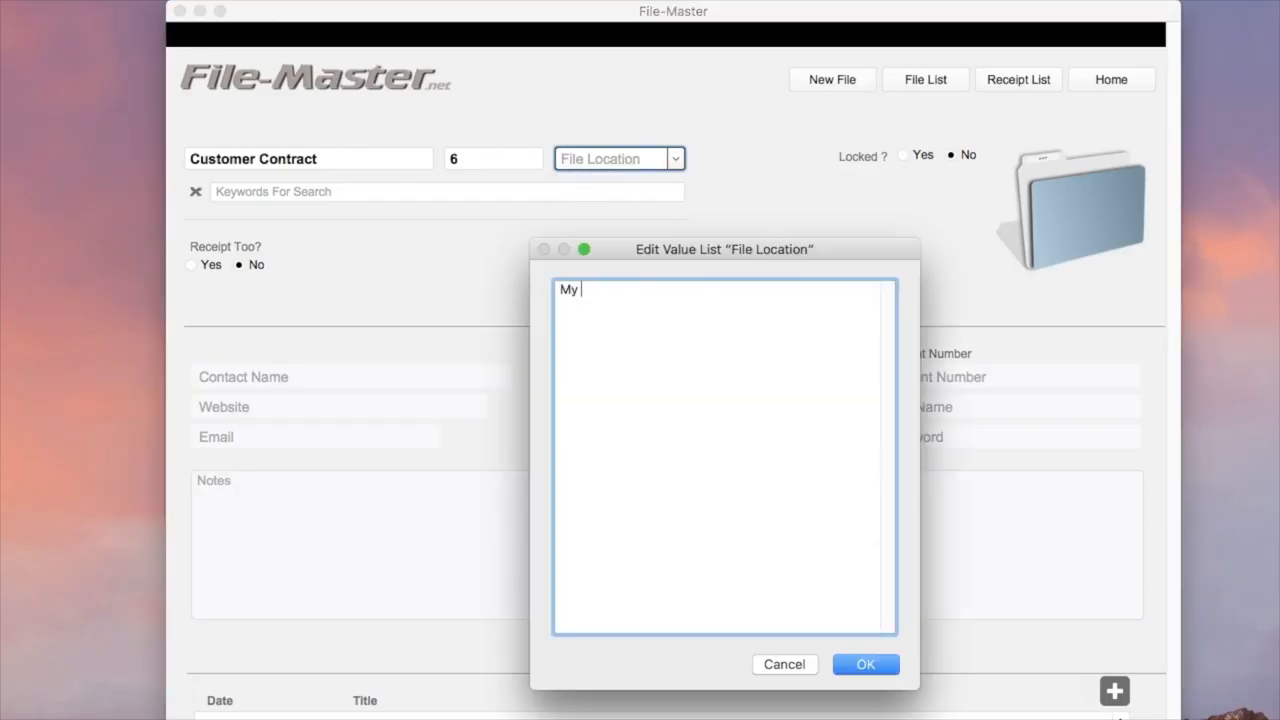
pyautogui.write('Desk')
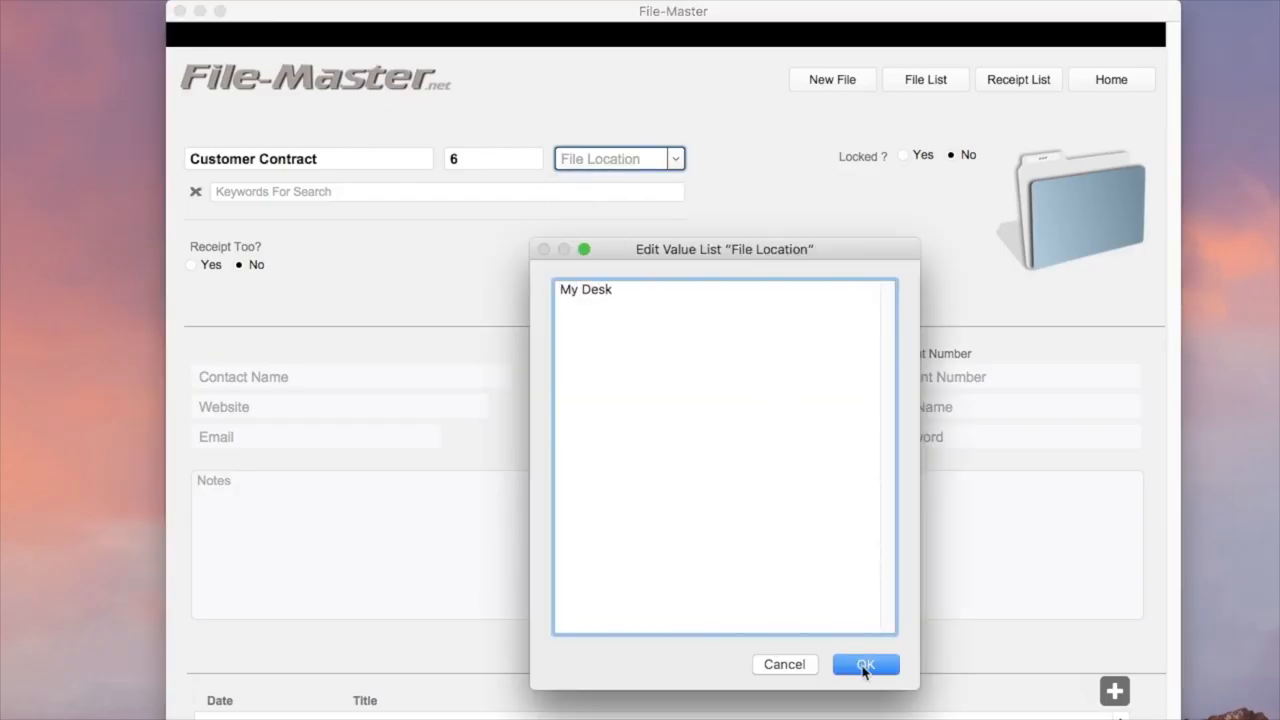
pyautogui.click(864, 664)
pyautogui.write('Jacks')
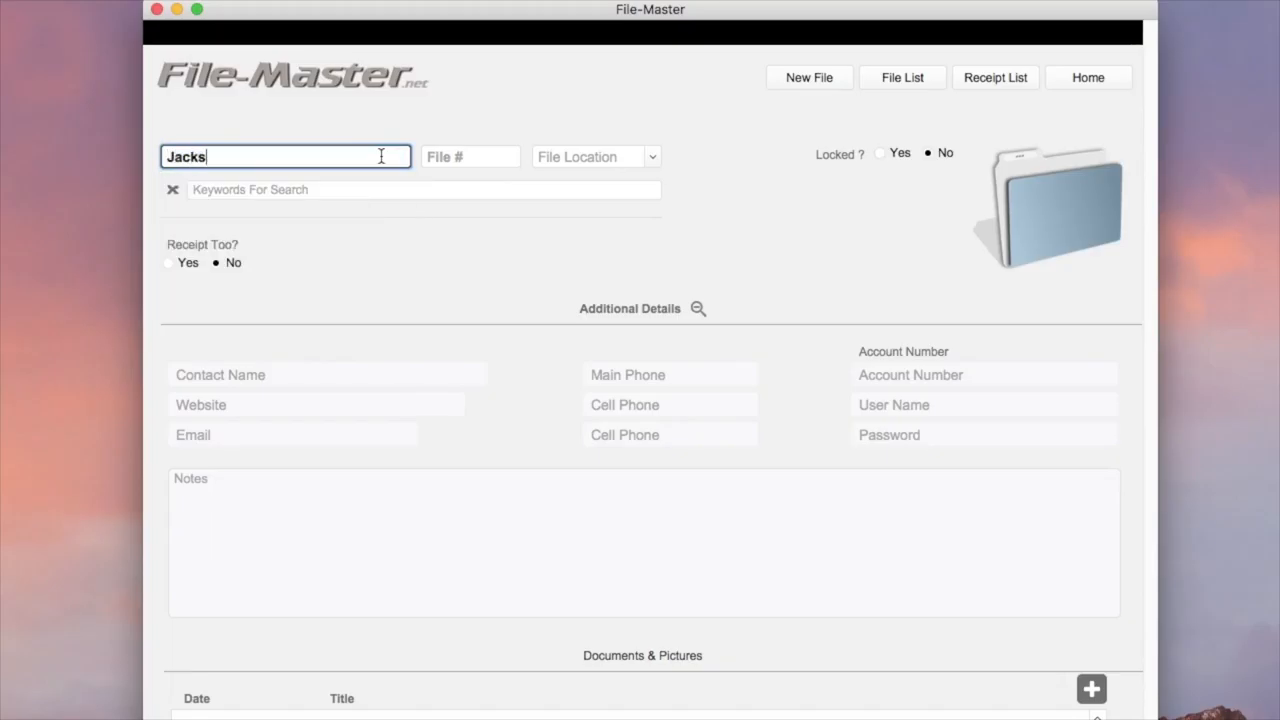
# Complete the new record's file name as 'Jacks Proposal'.
pyautogui.write('Proposal')
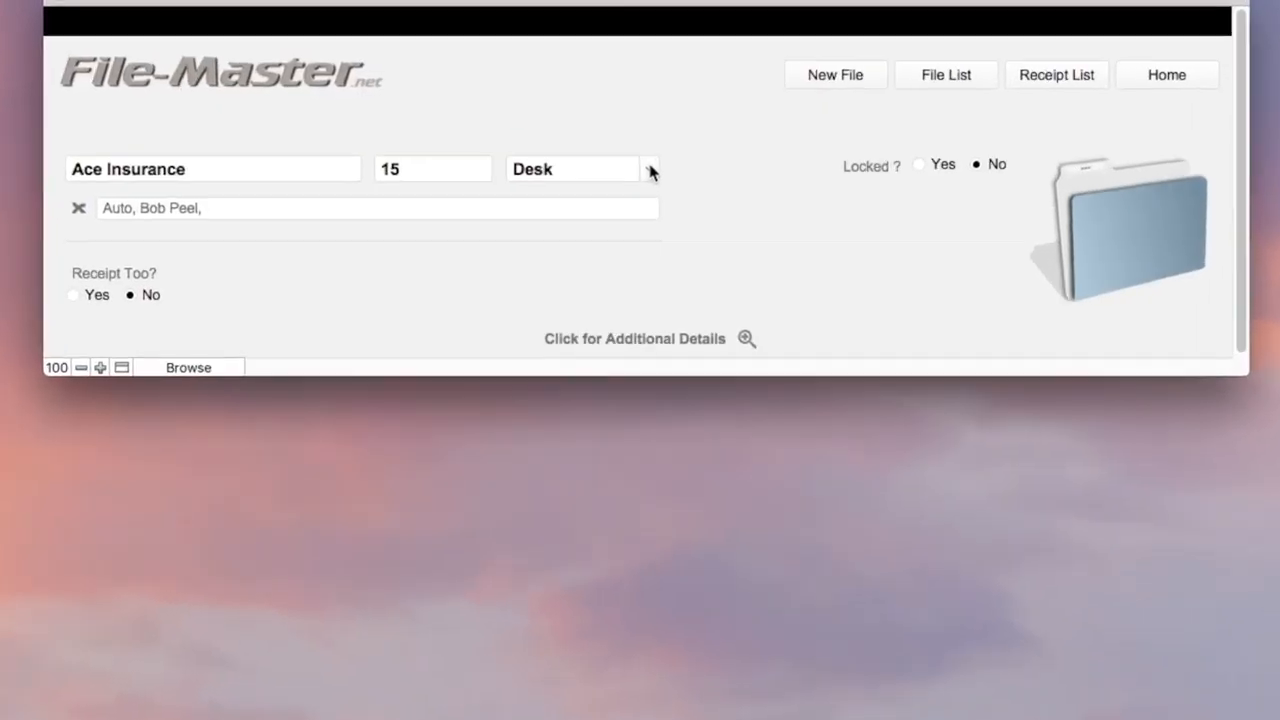
pyautogui.click(650, 168)
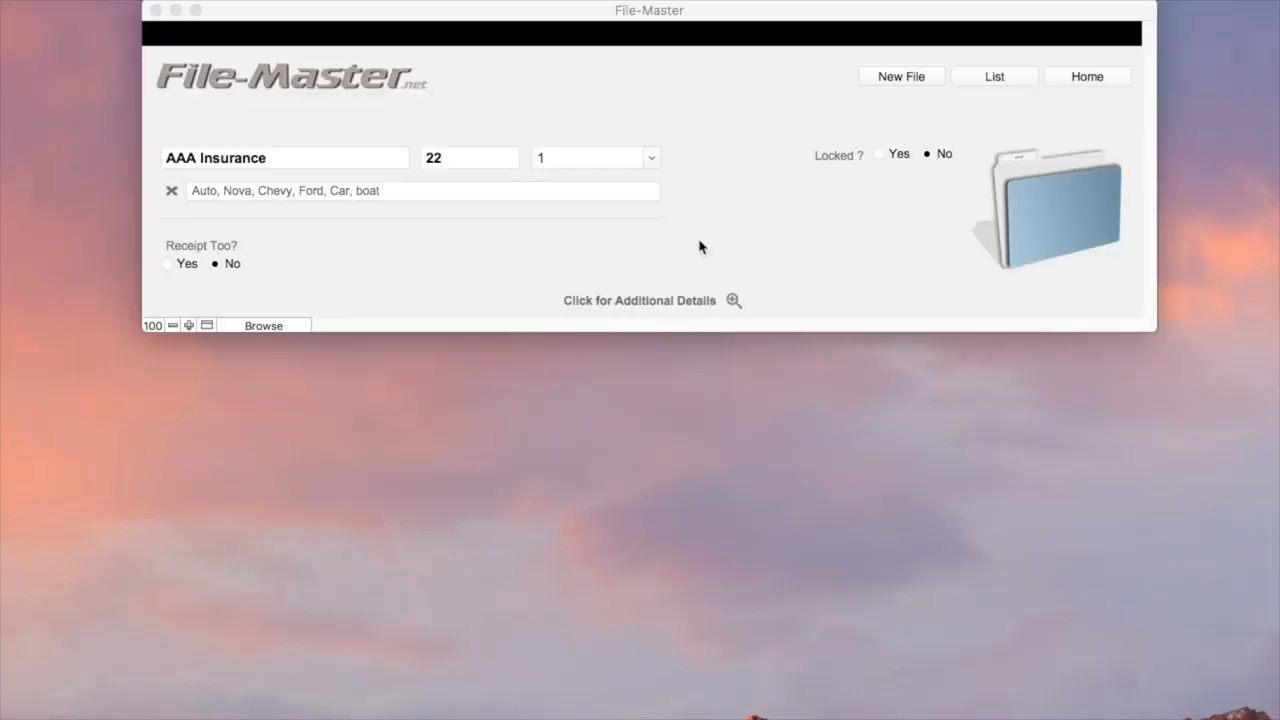
pyautogui.click(652, 156)
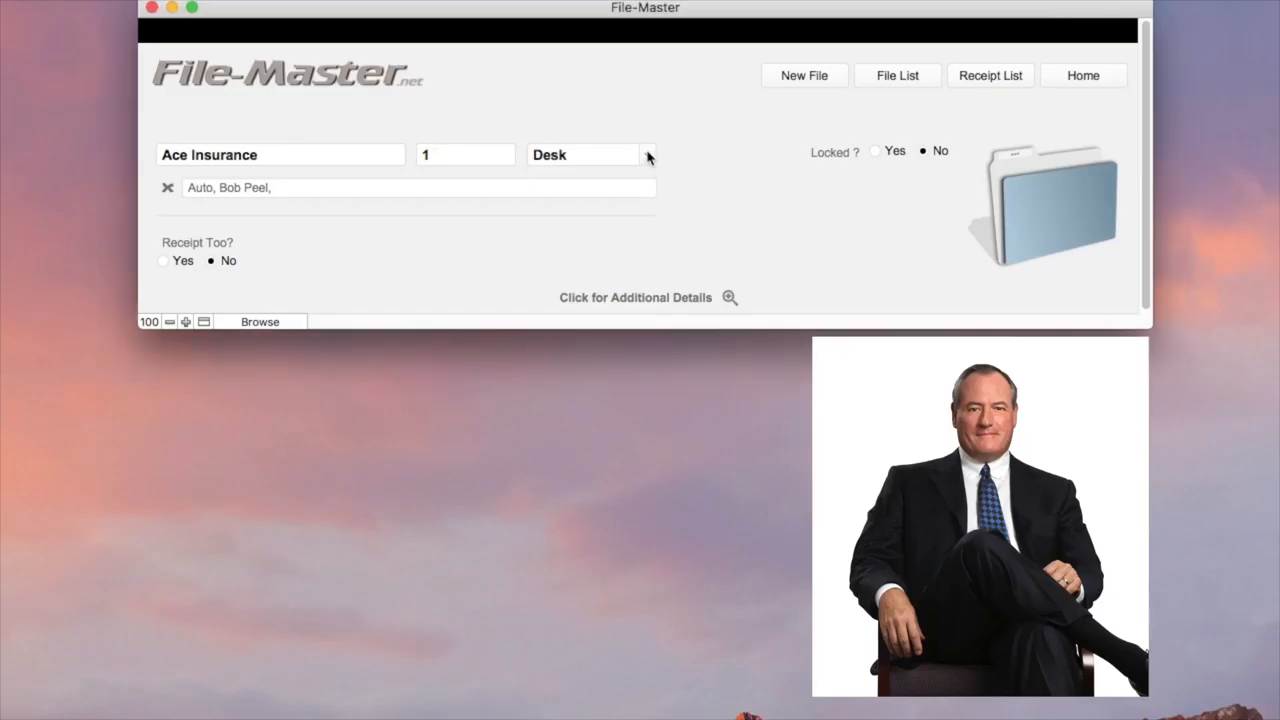
# Add 'Bob's Desk' to the location list and file Ace Insurance there.
pyautogui.click(648, 154)
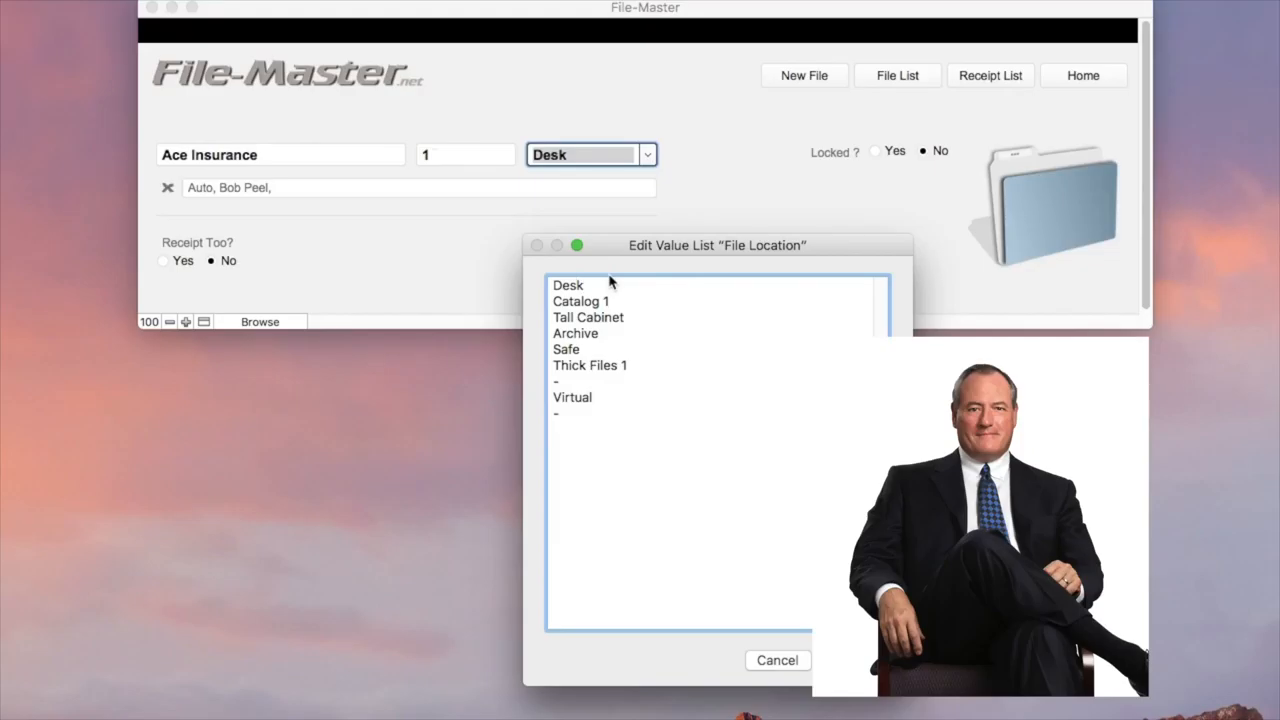
pyautogui.write("Bob's De")
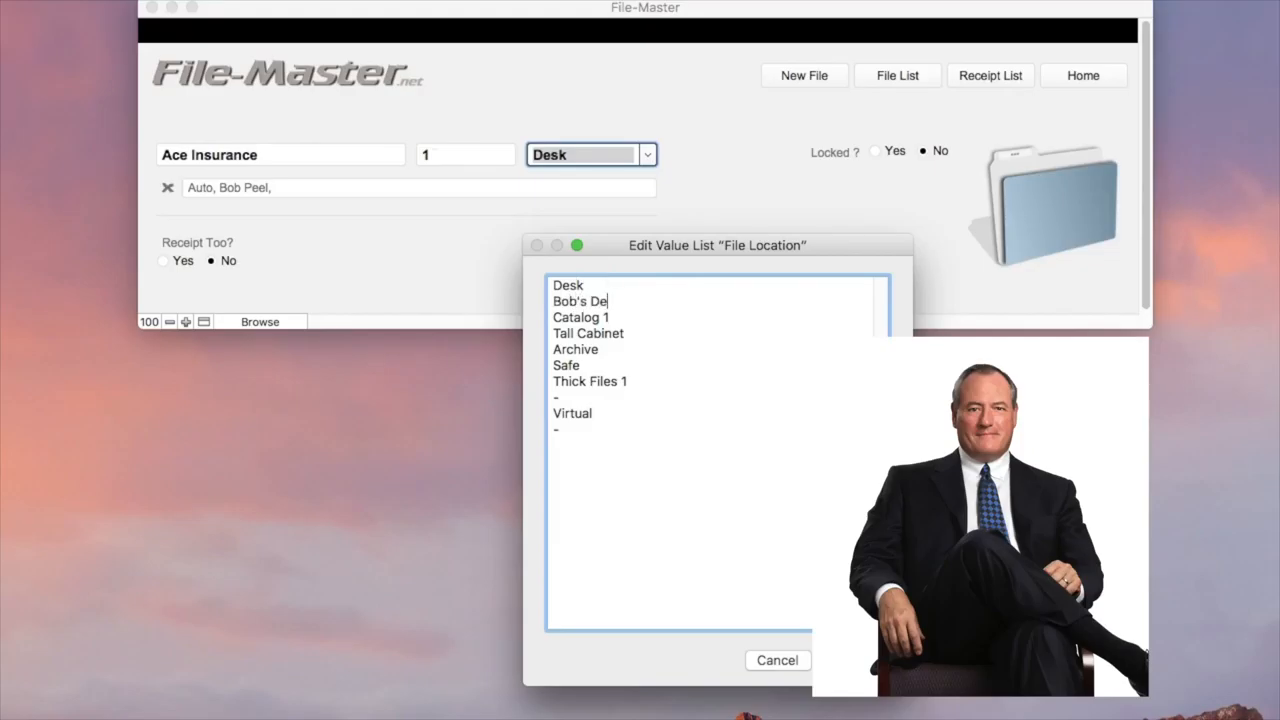
pyautogui.write('sk')
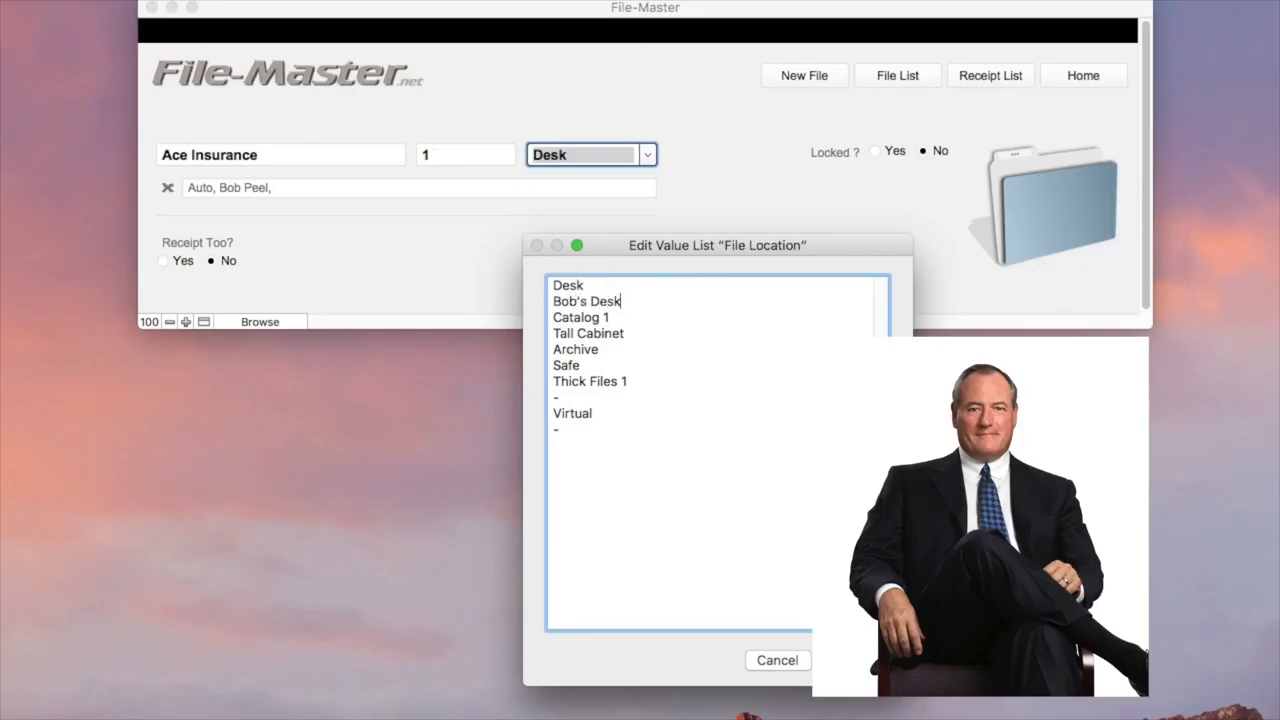
pyautogui.click(776, 660)
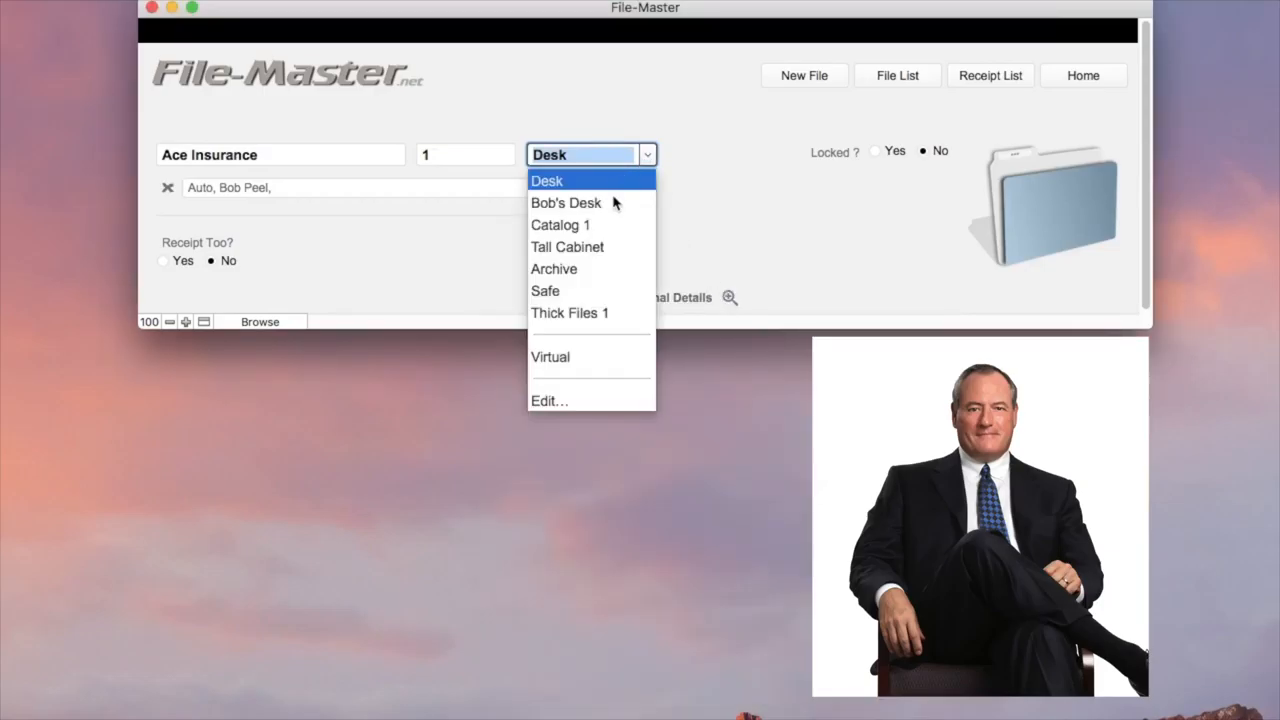
pyautogui.click(566, 204)
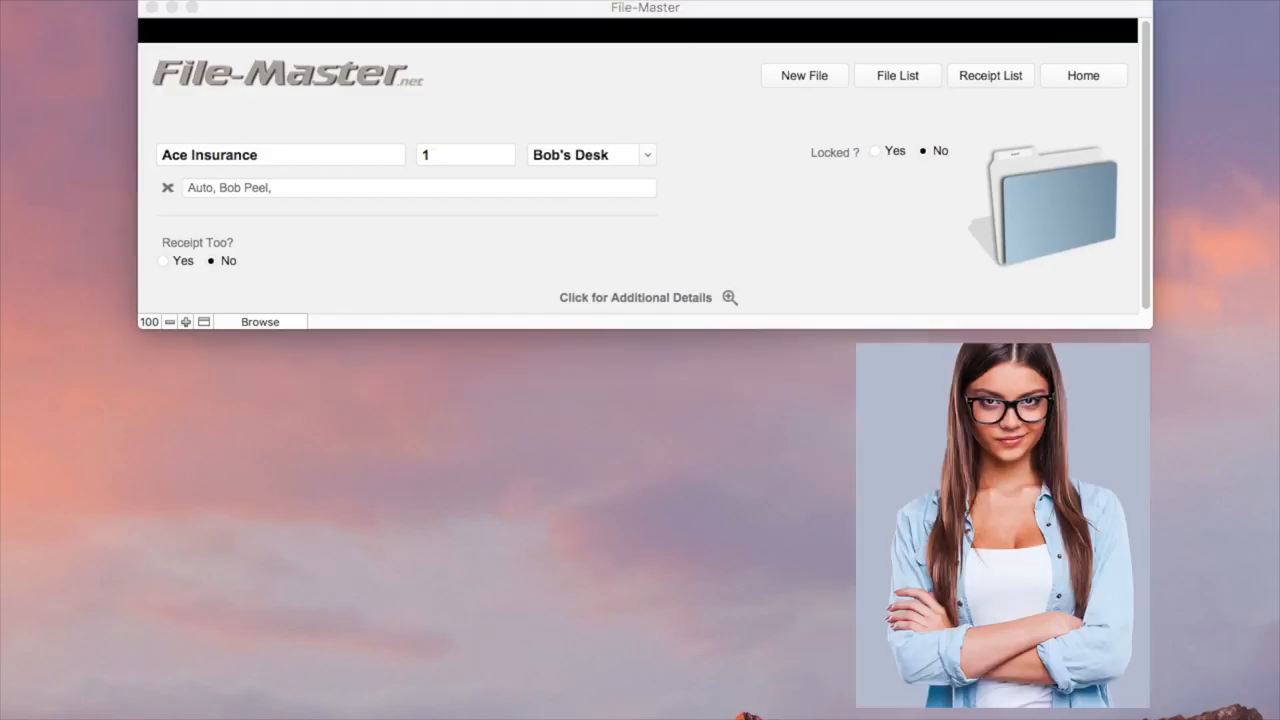
# Review the file list with locations, then go to the Options setup page.
pyautogui.click(896, 76)
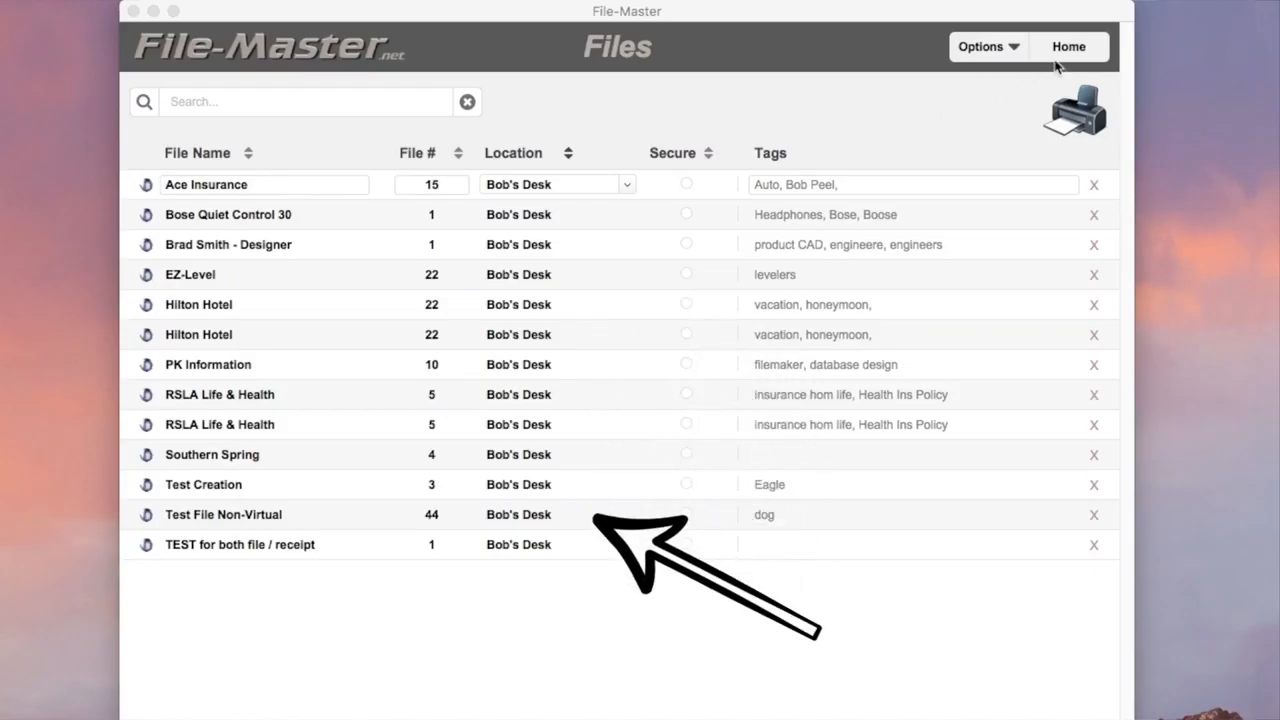
pyautogui.click(1068, 46)
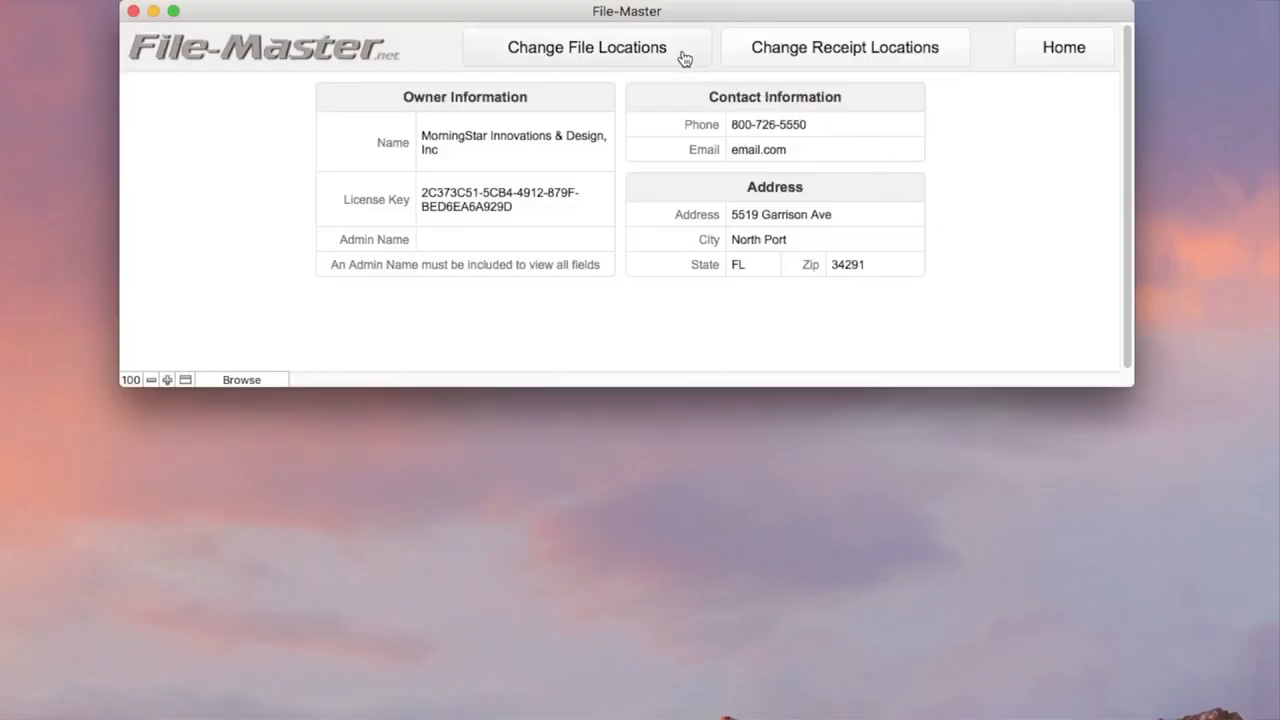
# In Change File Locations, select Bob's Desk as the current location to list its files.
pyautogui.click(586, 48)
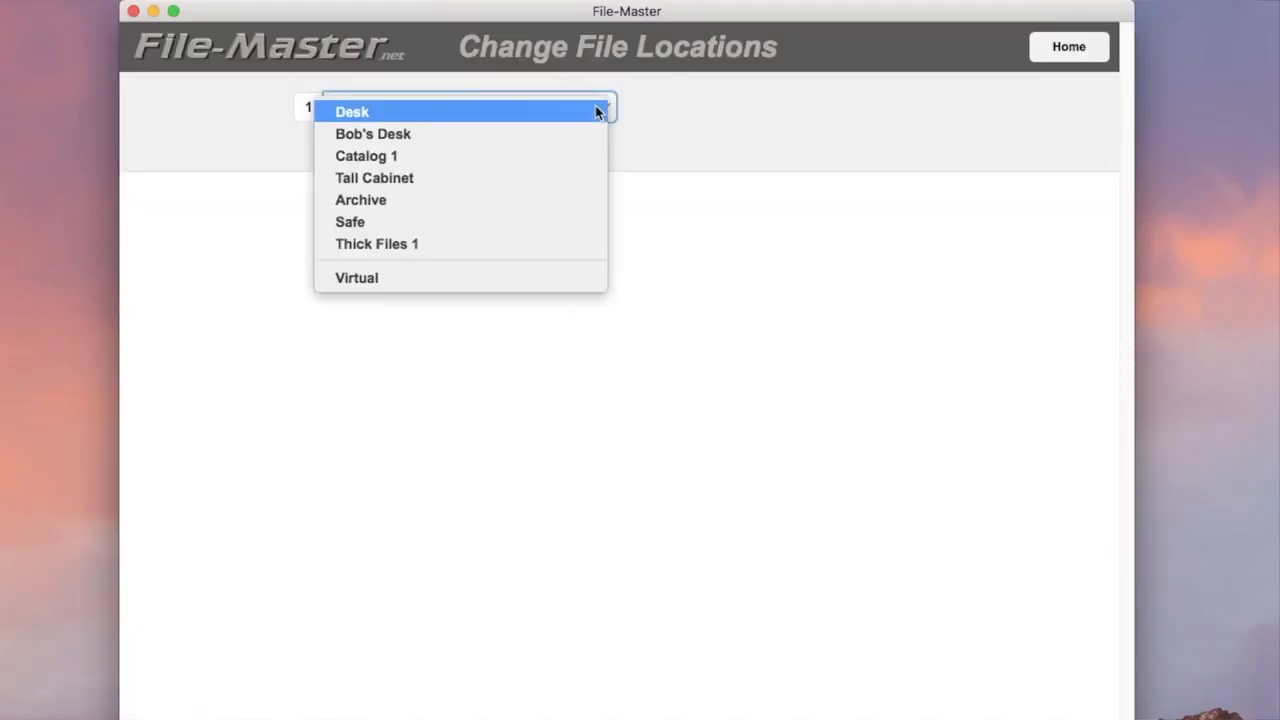
pyautogui.click(372, 132)
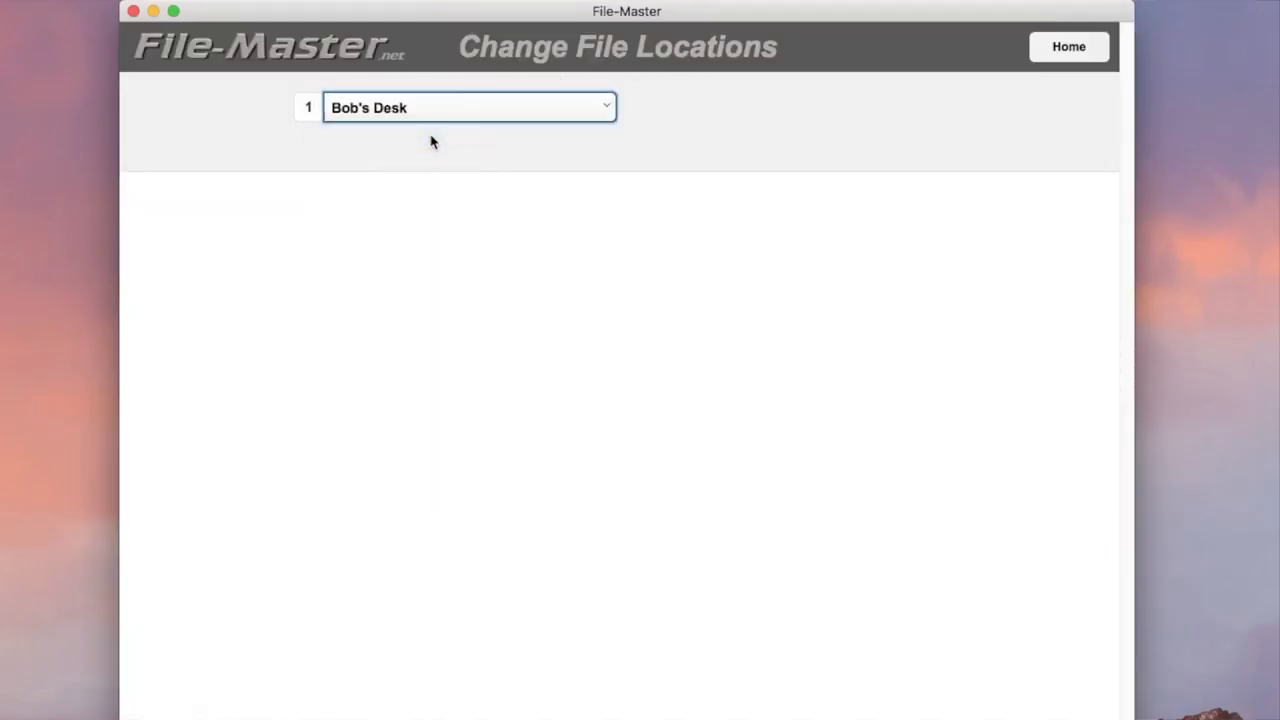
pyautogui.click(468, 108)
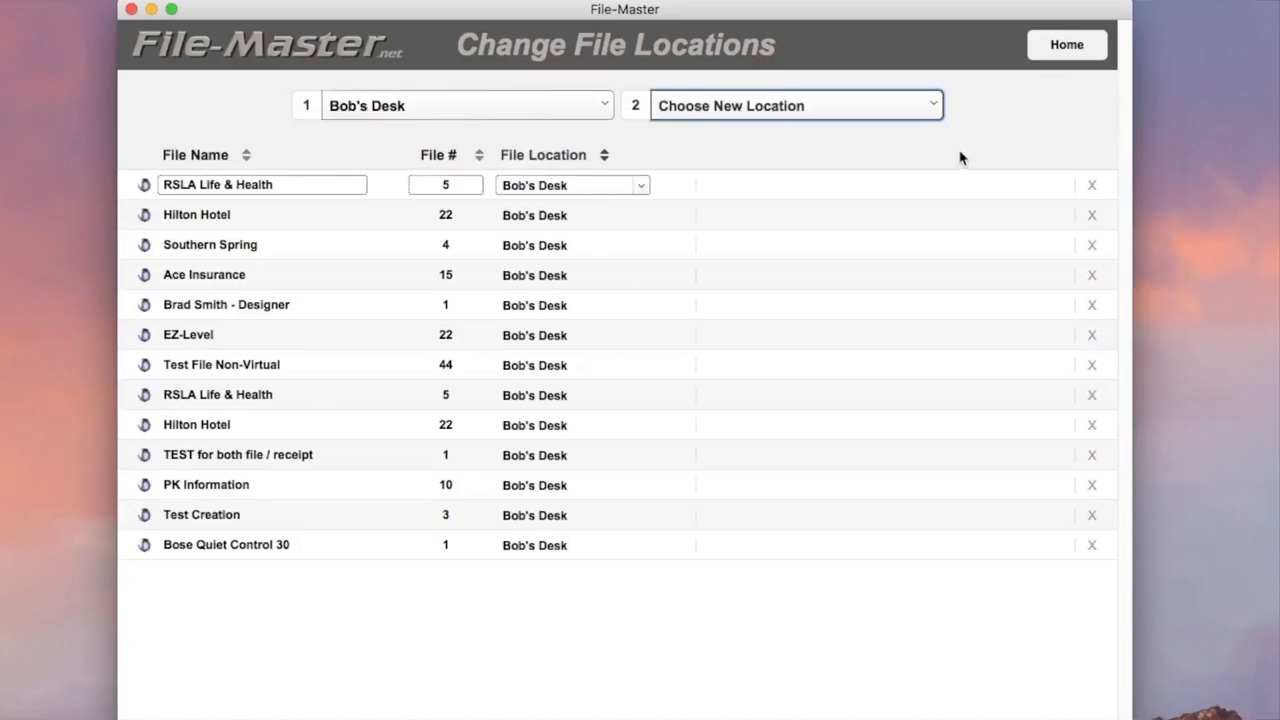
pyautogui.click(796, 104)
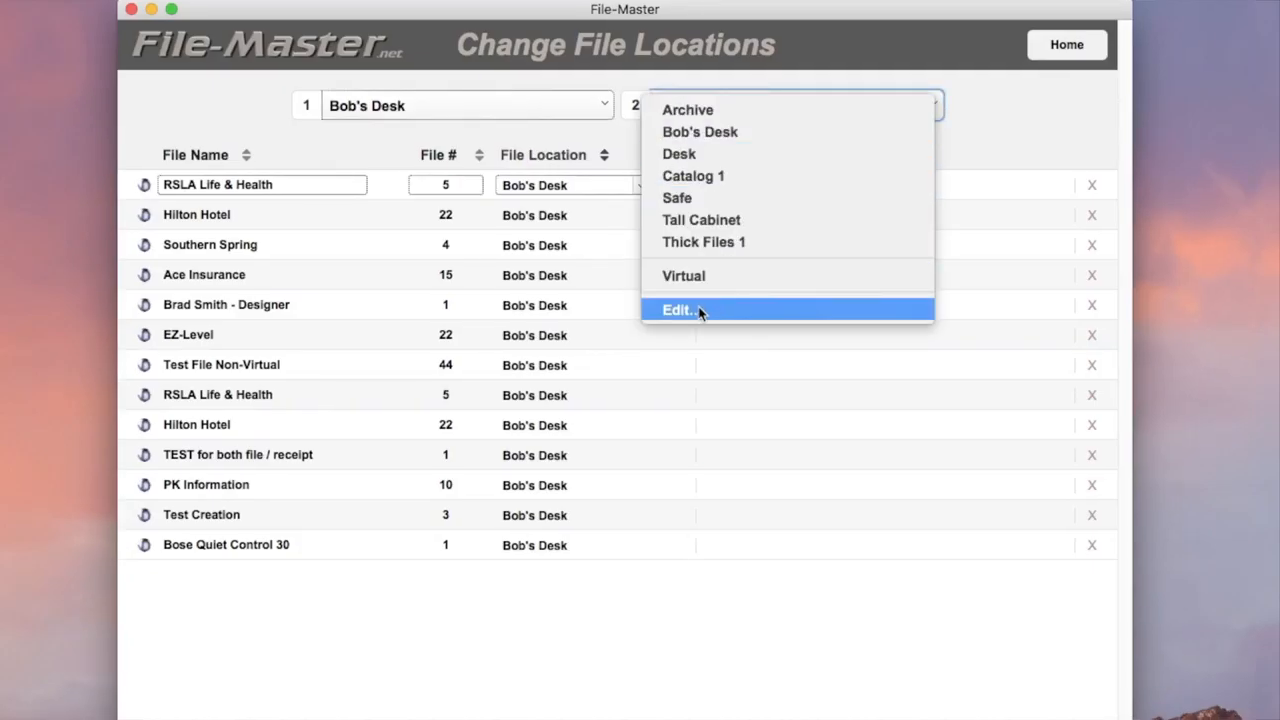
# Rename the Bob's Desk entry in the location list to Mary's Desk and save it.
pyautogui.click(680, 308)
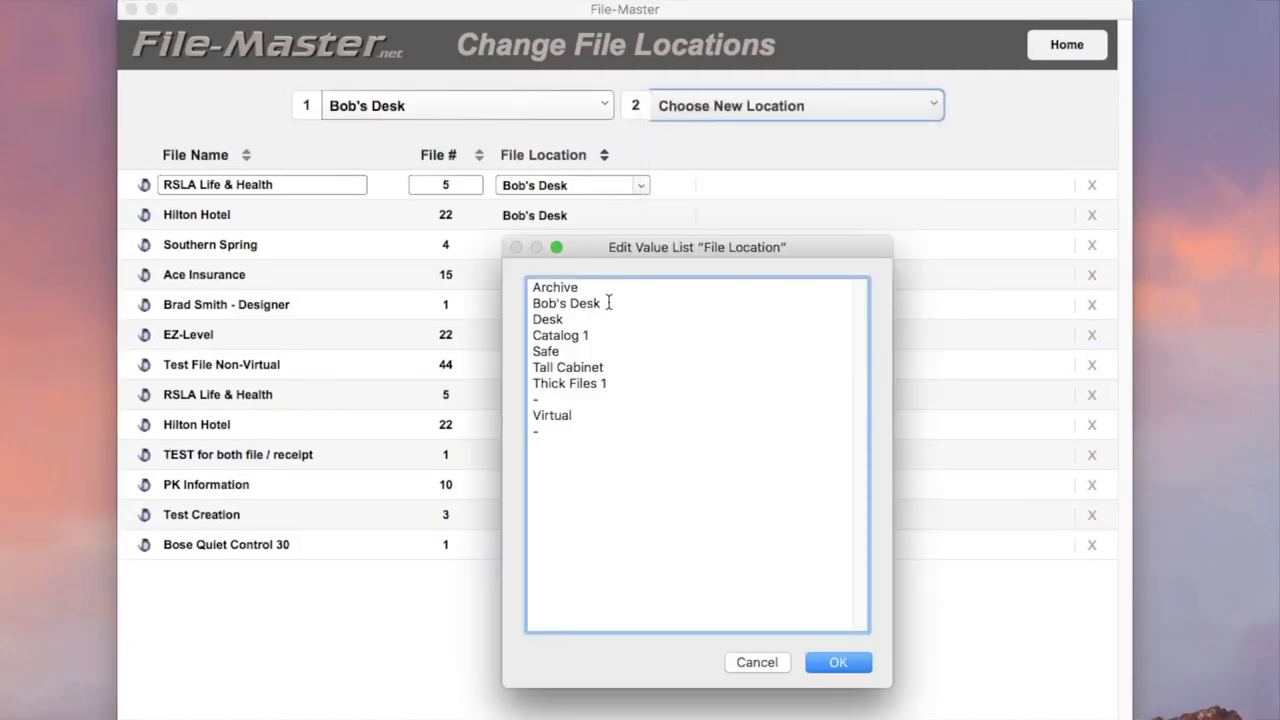
pyautogui.doubleClick(566, 304)
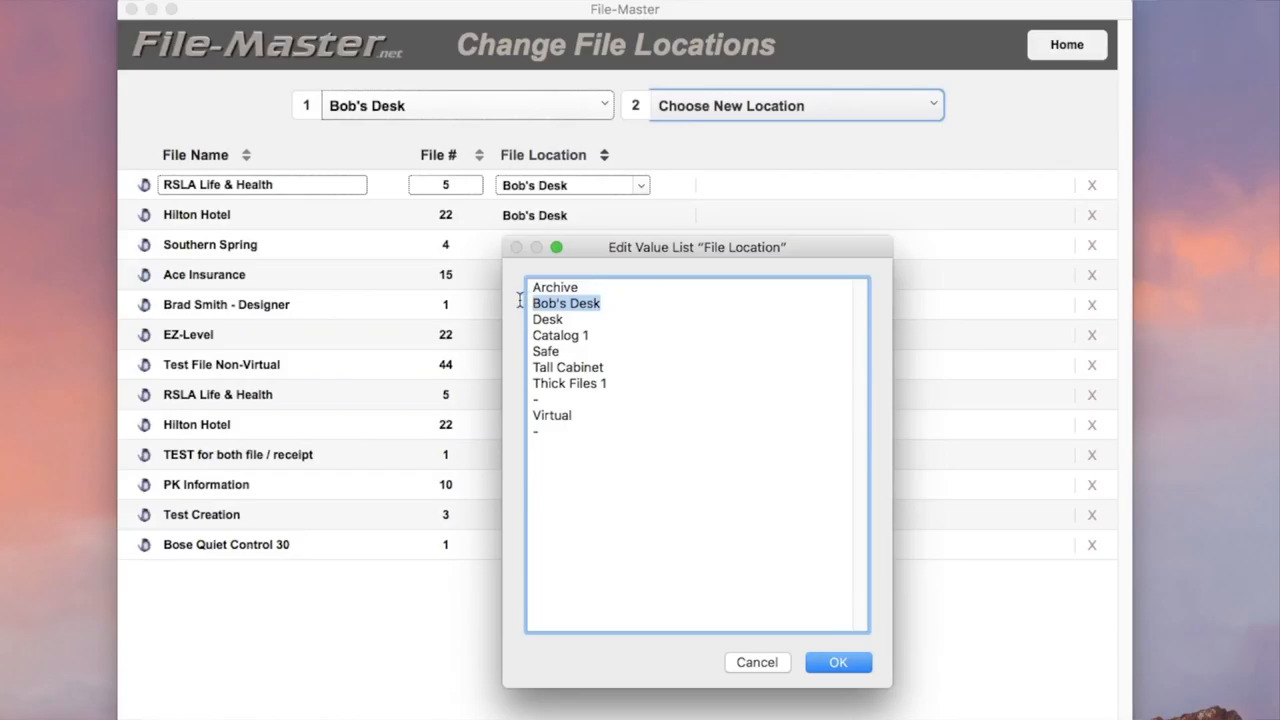
pyautogui.write("Mary's")
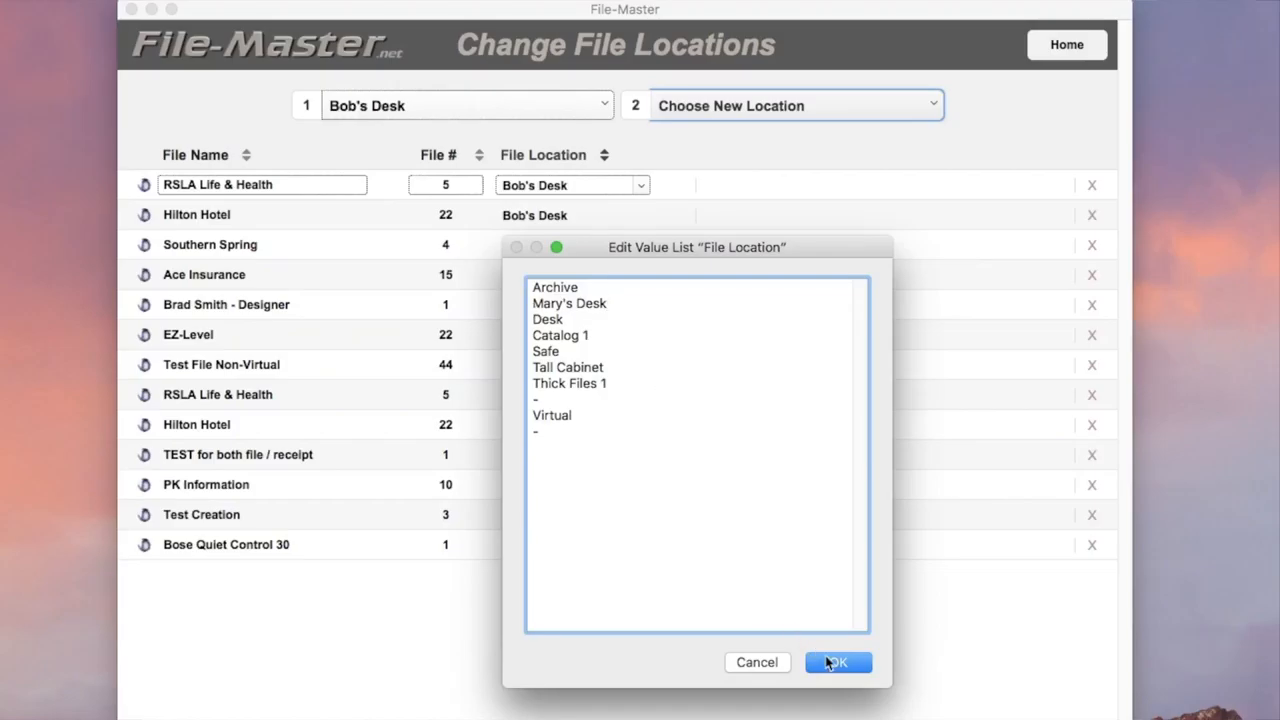
pyautogui.click(838, 662)
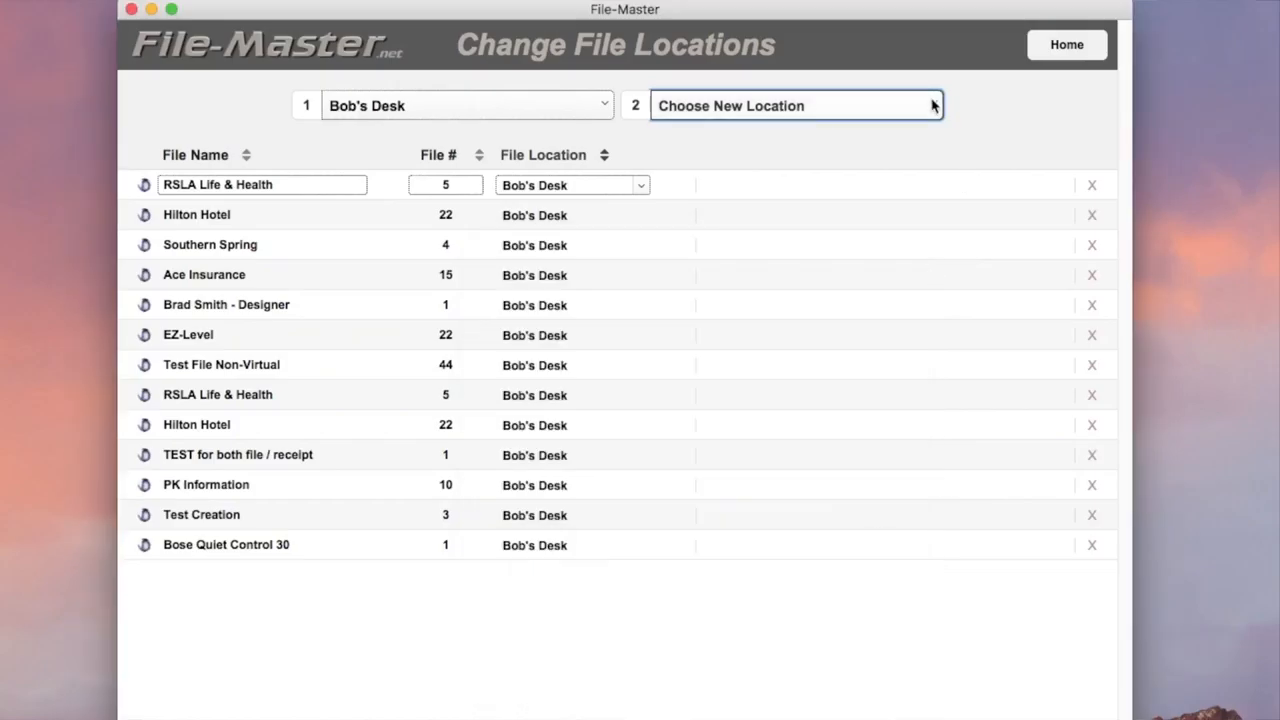
# Move all Bob's Desk files to Mary's Desk, then search the records for 'Widget A'.
pyautogui.click(796, 104)
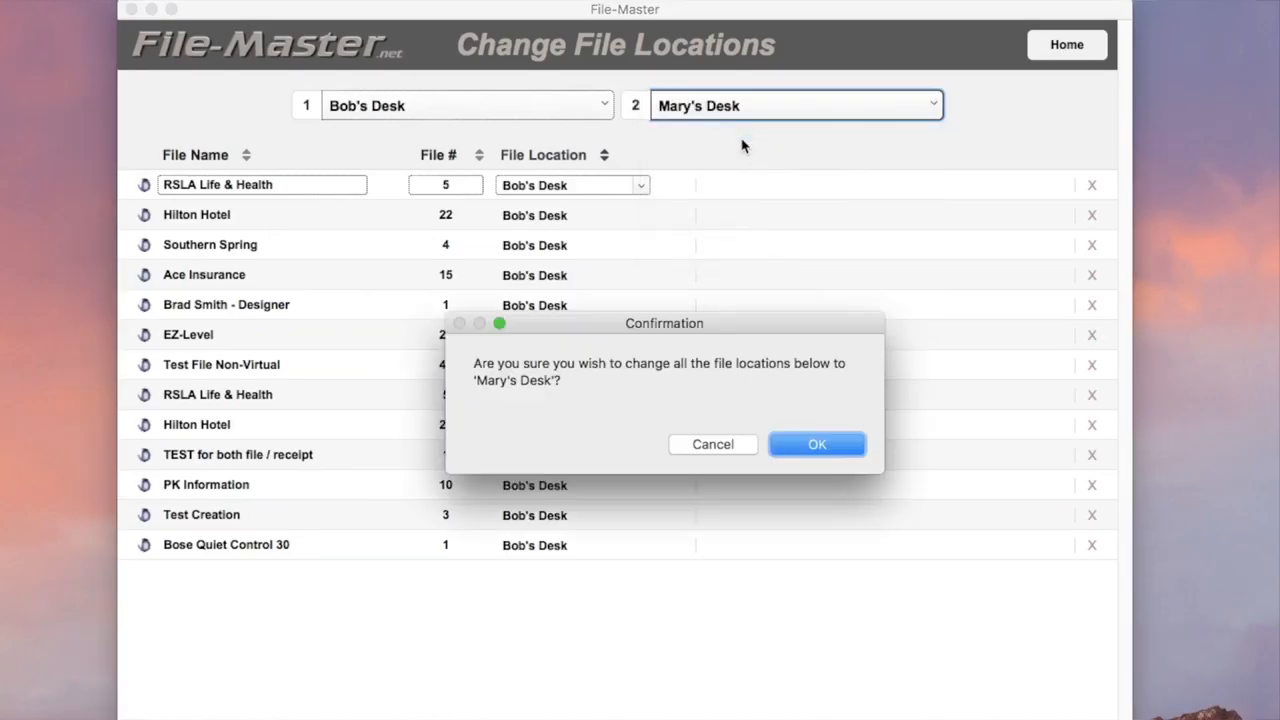
pyautogui.click(816, 444)
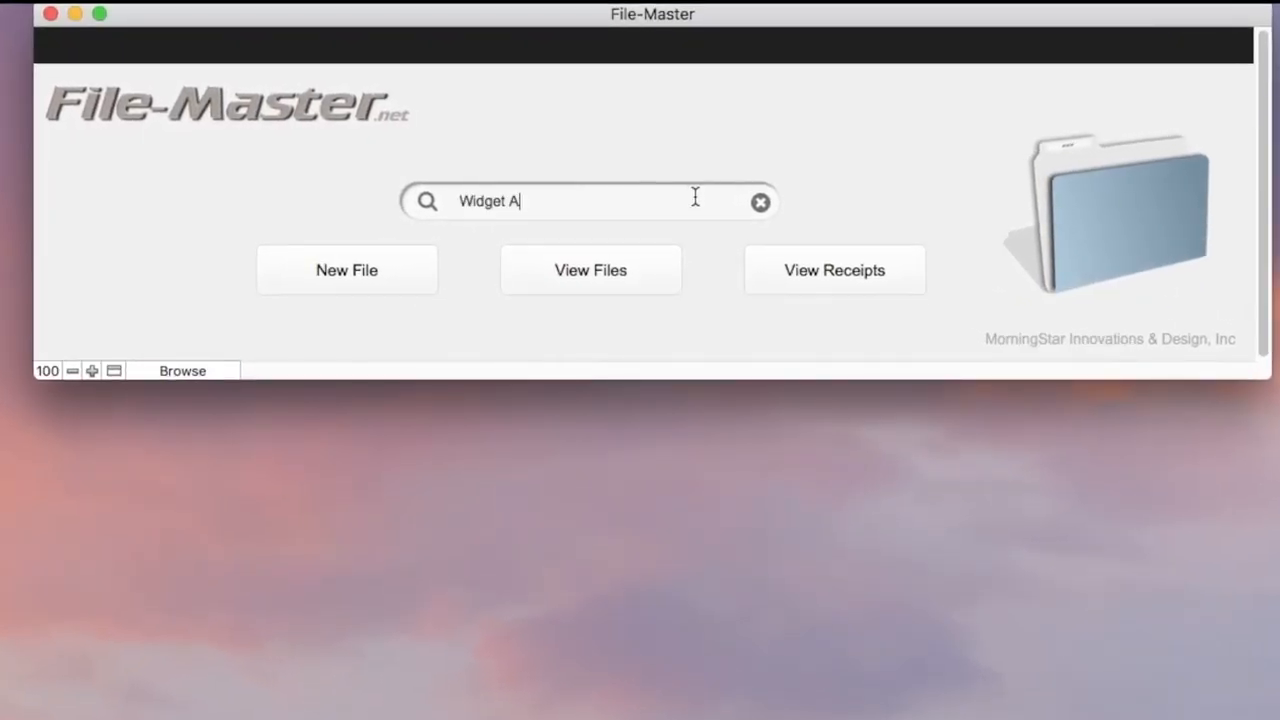
pyautogui.click(590, 270)
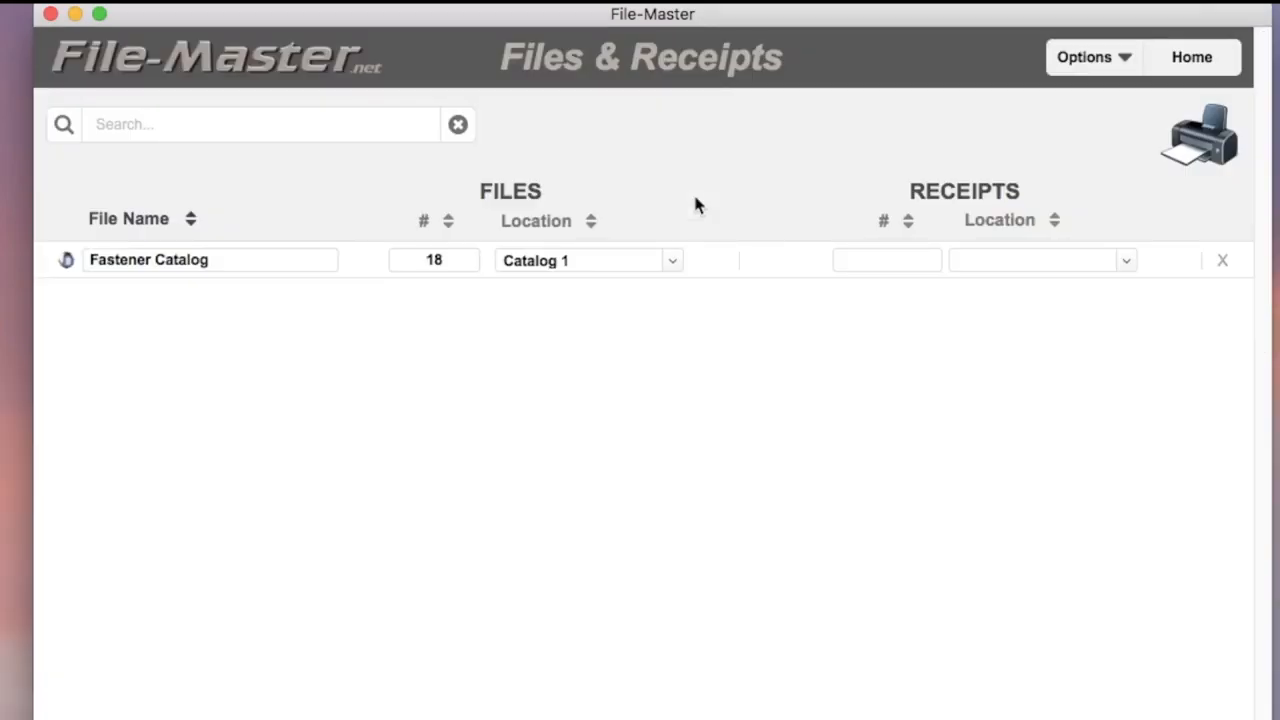